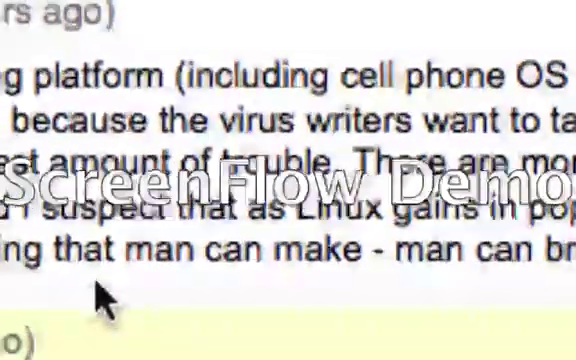
{"action": "scroll", "scroll_direction": "down", "scroll_amount": 3}
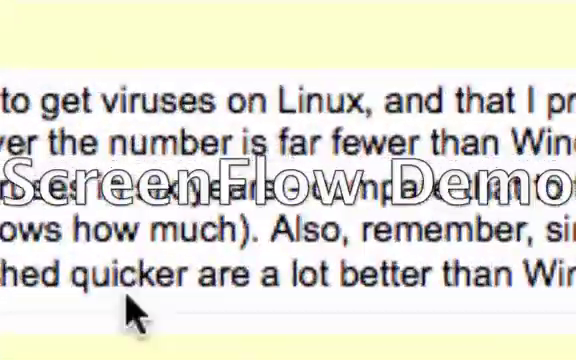
{"action": "scroll", "scroll_direction": "down", "scroll_amount": 3}
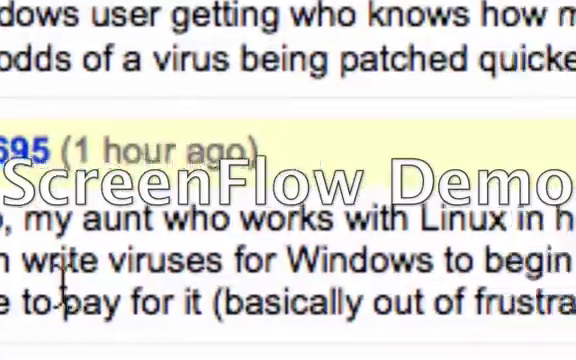
{"action": "scroll", "scroll_direction": "down", "scroll_amount": 3}
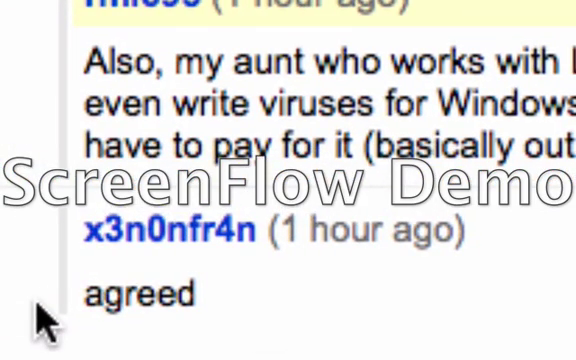